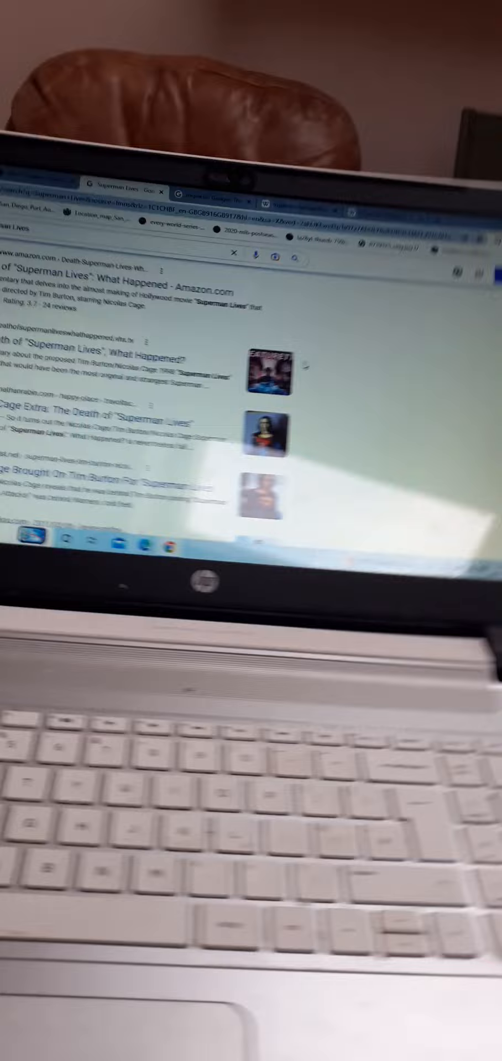
pyautogui.scroll(-3)
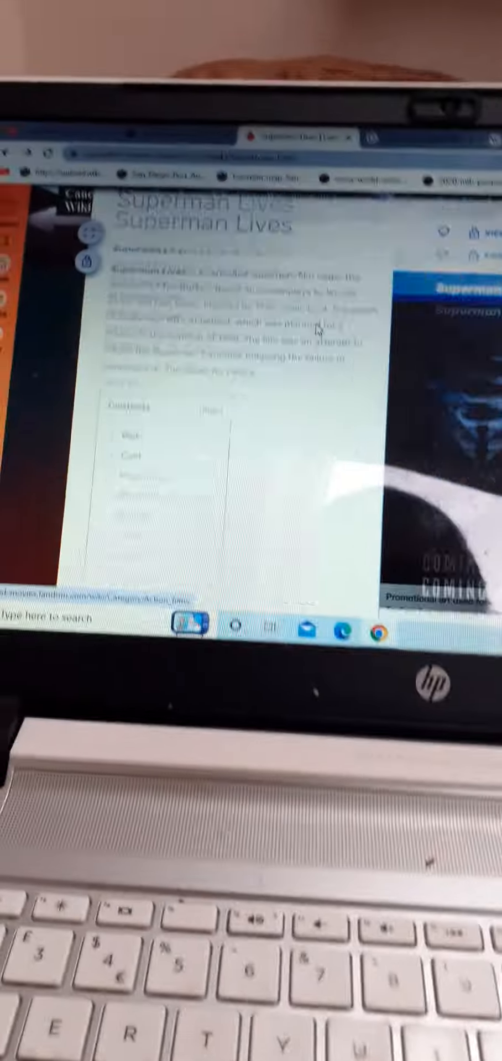
pyautogui.scroll(-3)
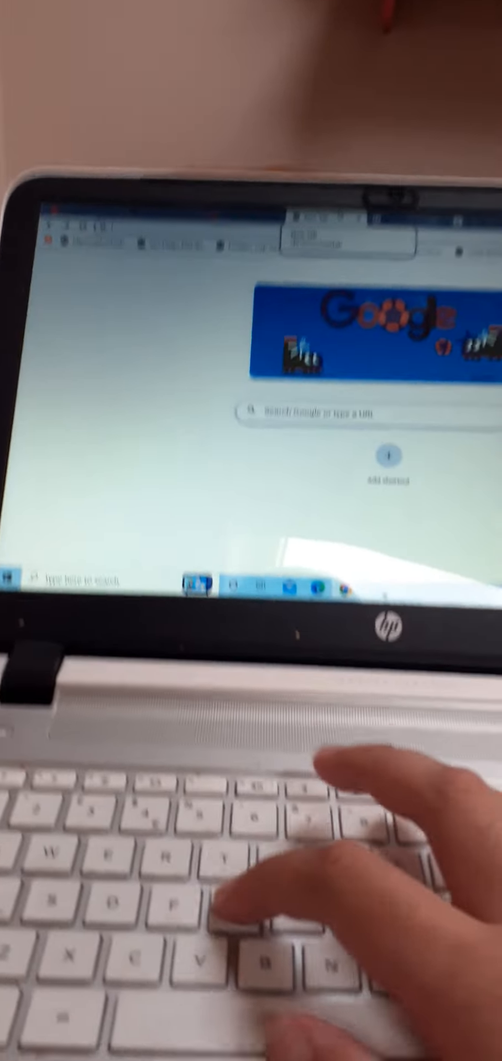
pyautogui.write('Godzilla')
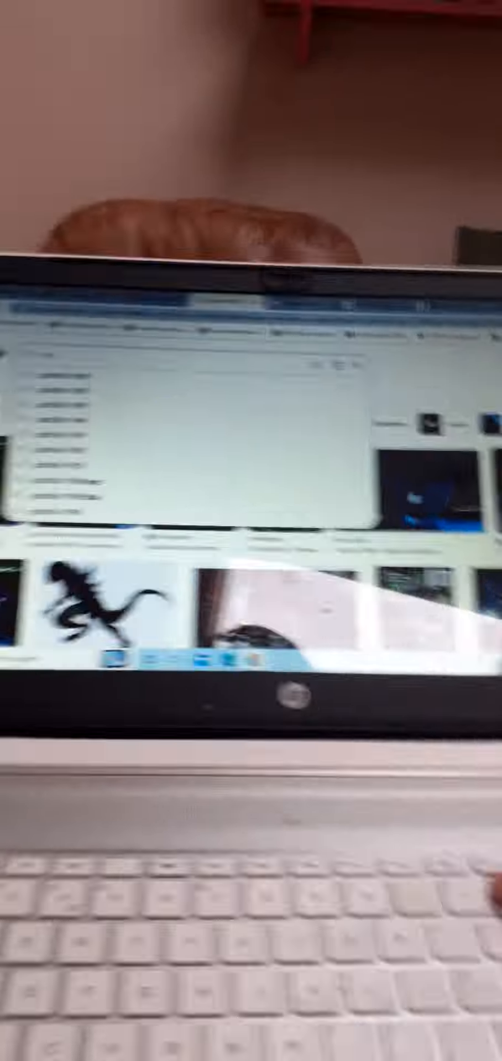
pyautogui.write('smal')
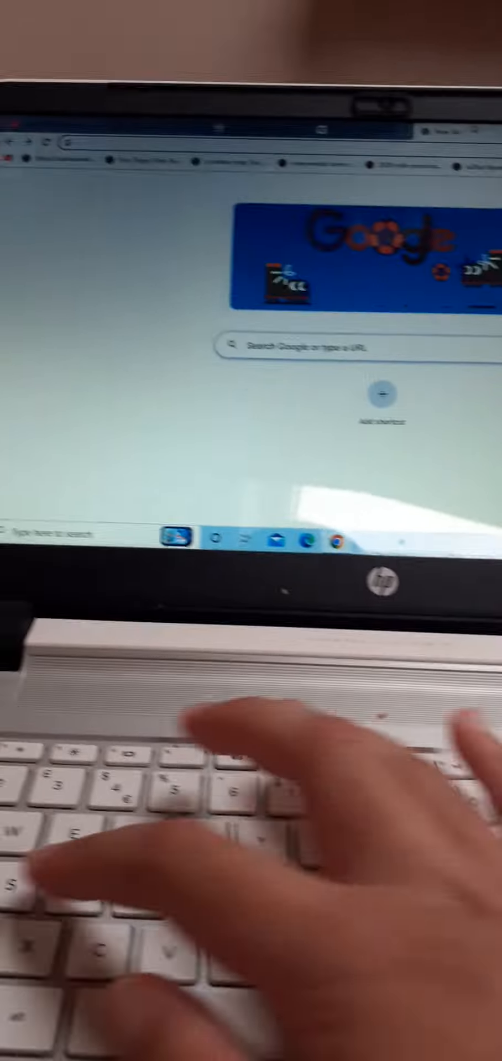
pyautogui.write('sonic adv')
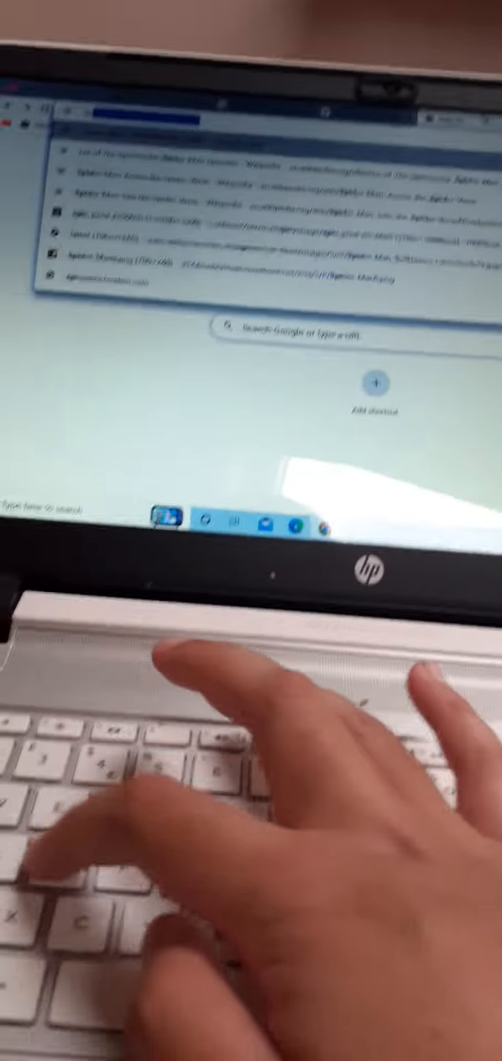
pyautogui.write('spider m')
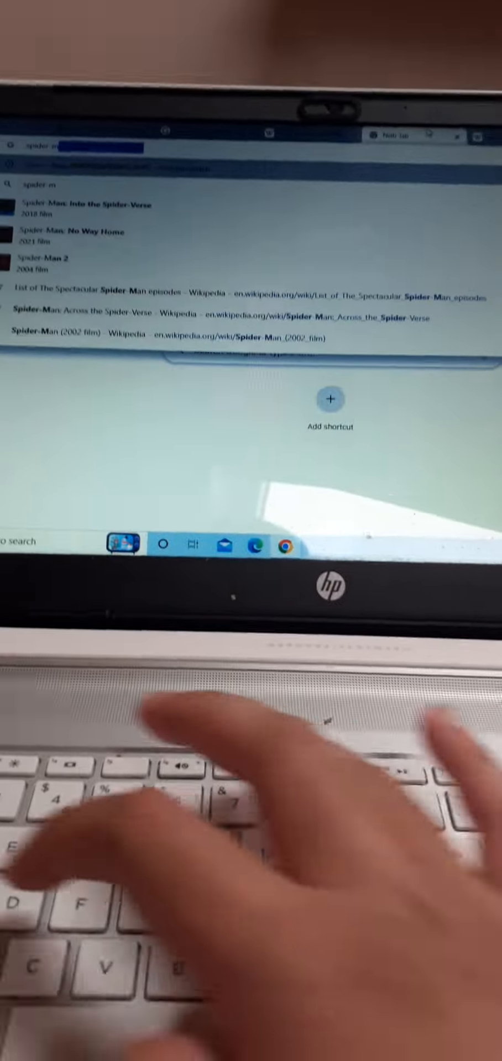